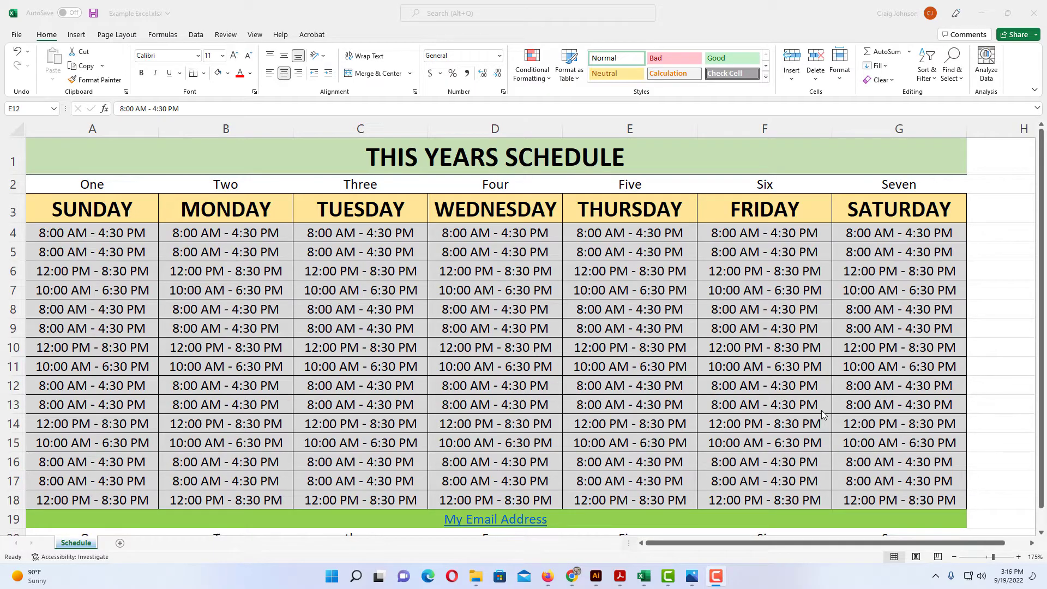
mouse_move(756, 393)
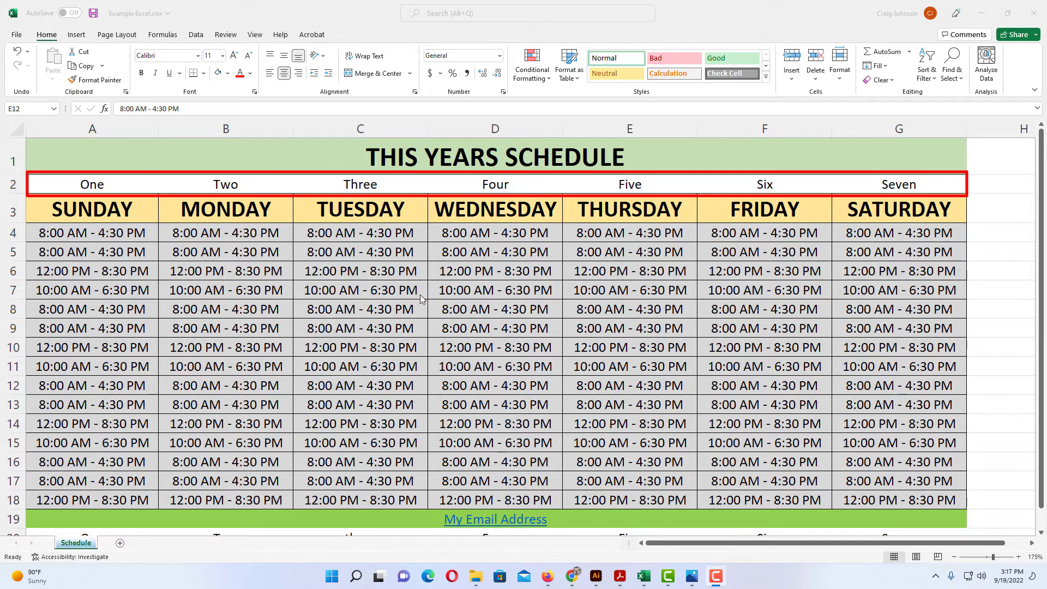
mouse_move(129, 188)
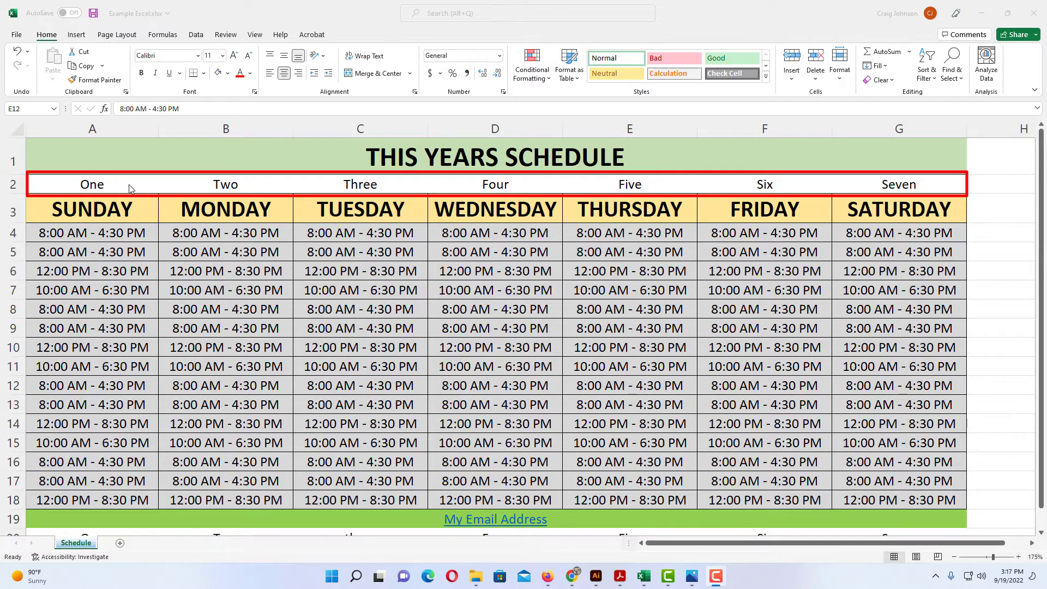
Select the One–Seven labels in A2:G2 and bring up the Home formatting commands
left_click(92, 185)
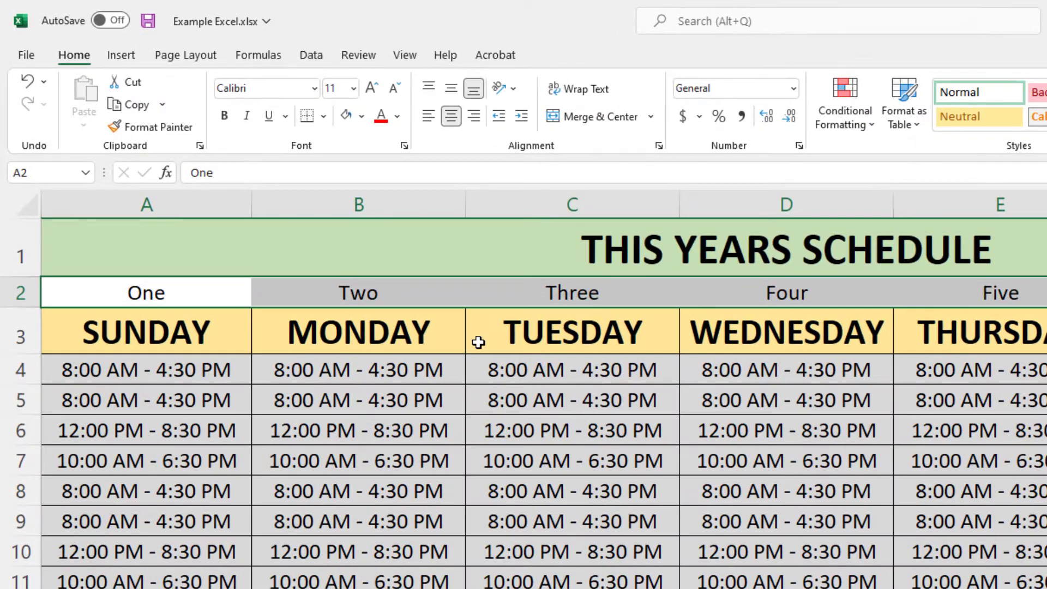
left_click(73, 55)
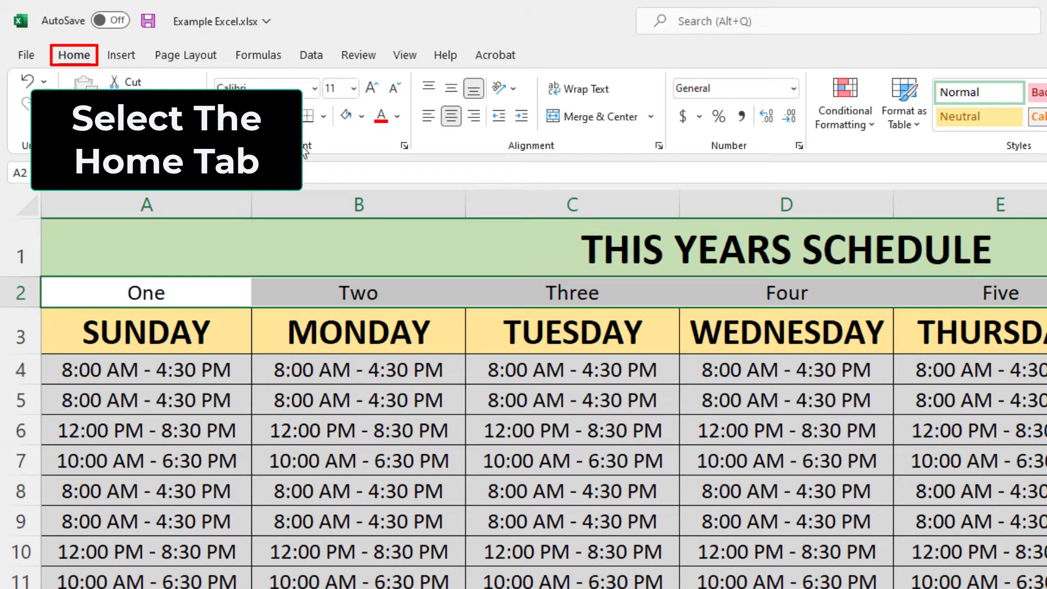
mouse_move(498, 89)
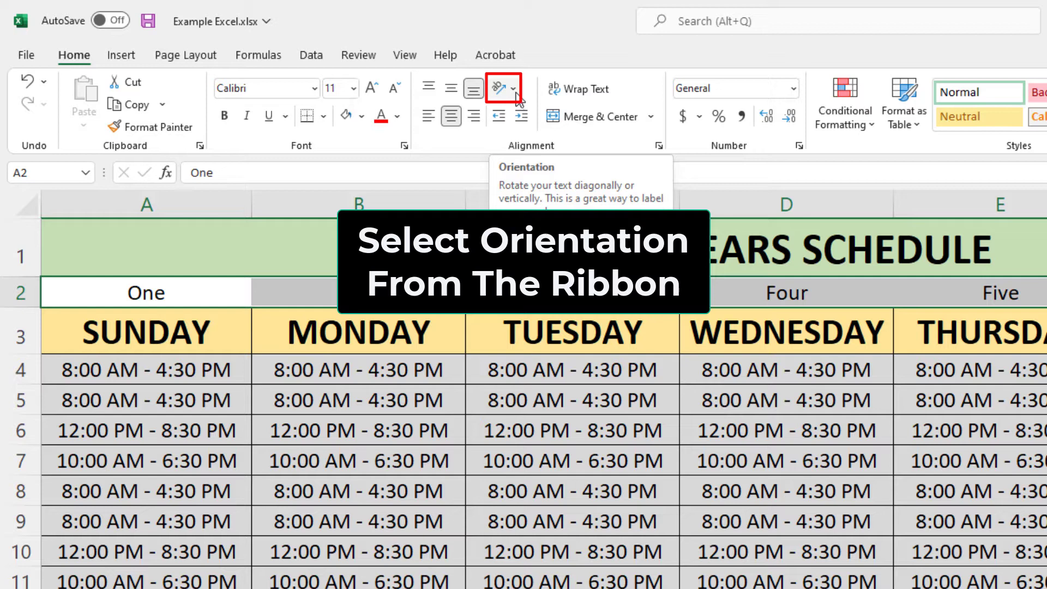
Apply Angle Counterclockwise orientation to the row 2 labels
left_click(499, 88)
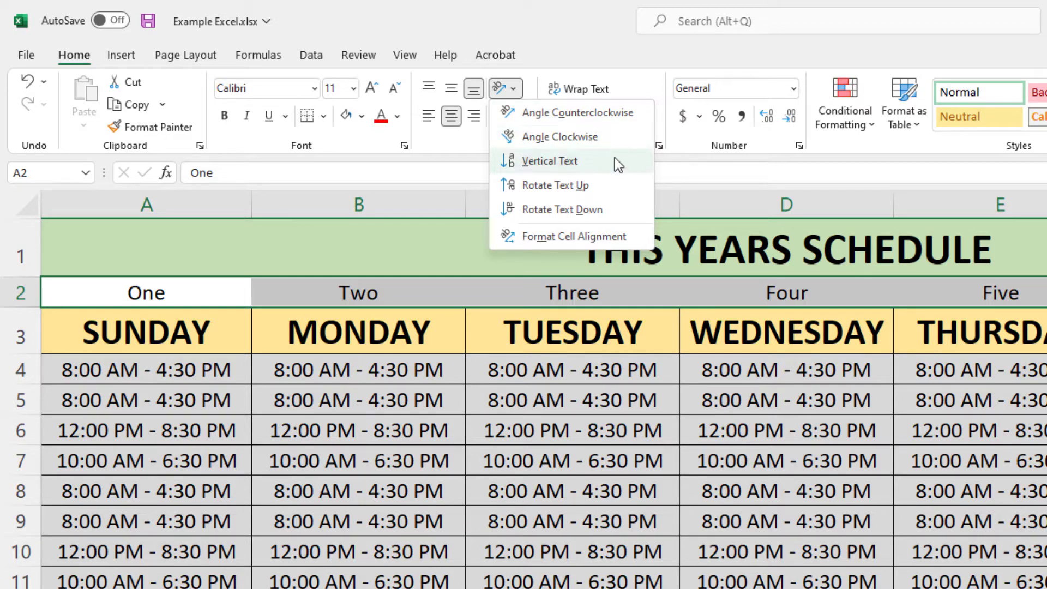
mouse_move(594, 186)
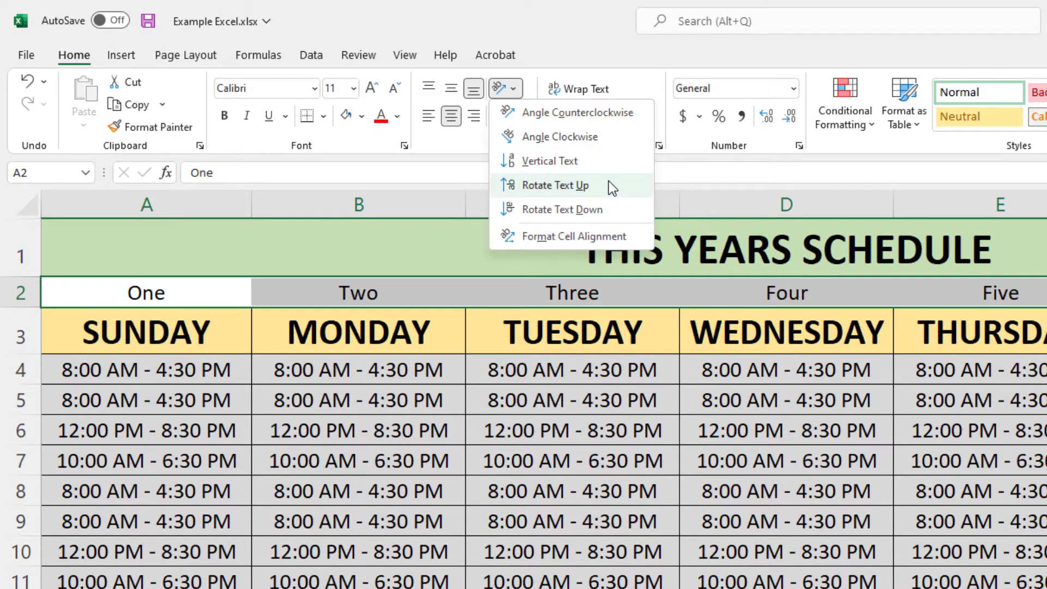
mouse_move(562, 209)
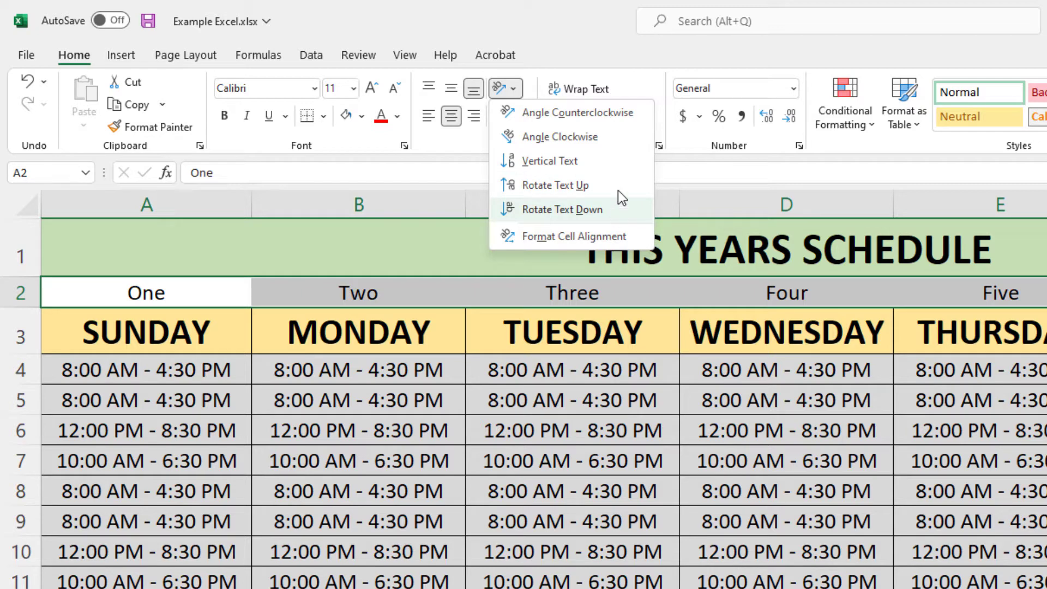
mouse_move(571, 137)
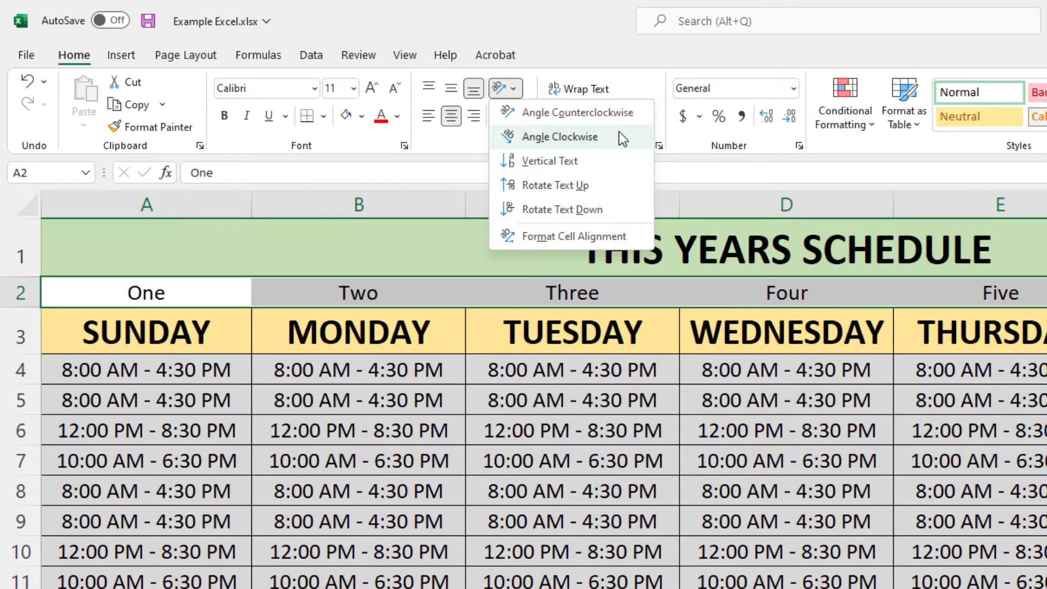
mouse_move(578, 112)
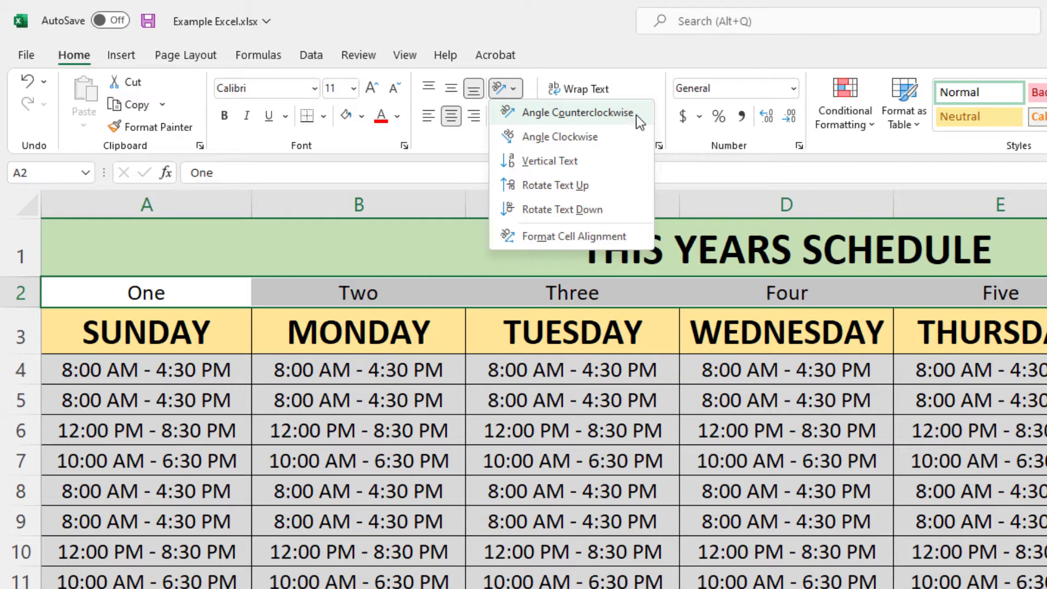
left_click(579, 113)
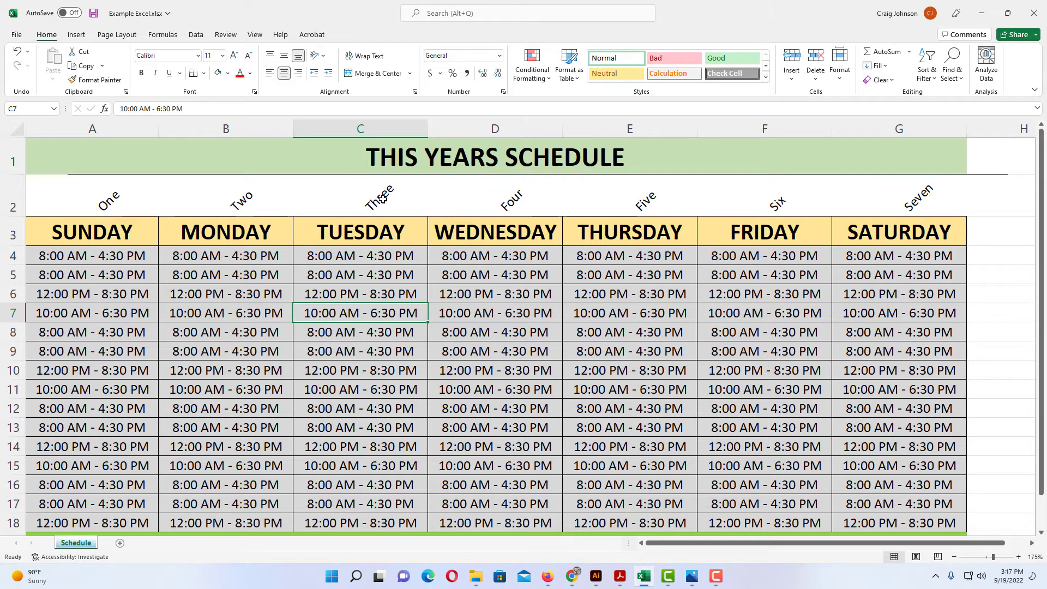
mouse_move(493, 224)
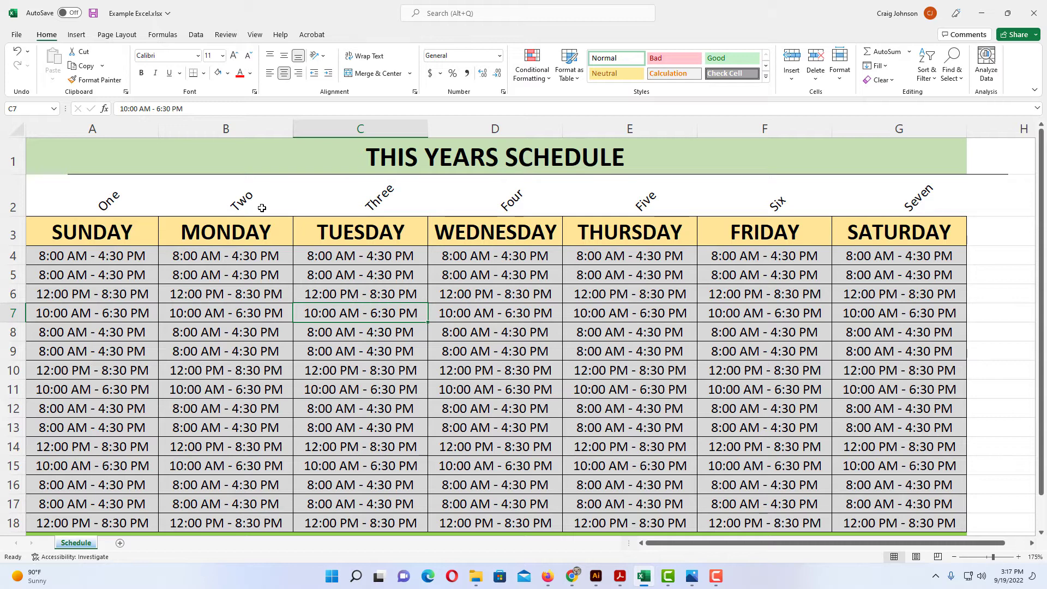
Reselect the angled One–Seven labels in A2:G2
left_click(92, 196)
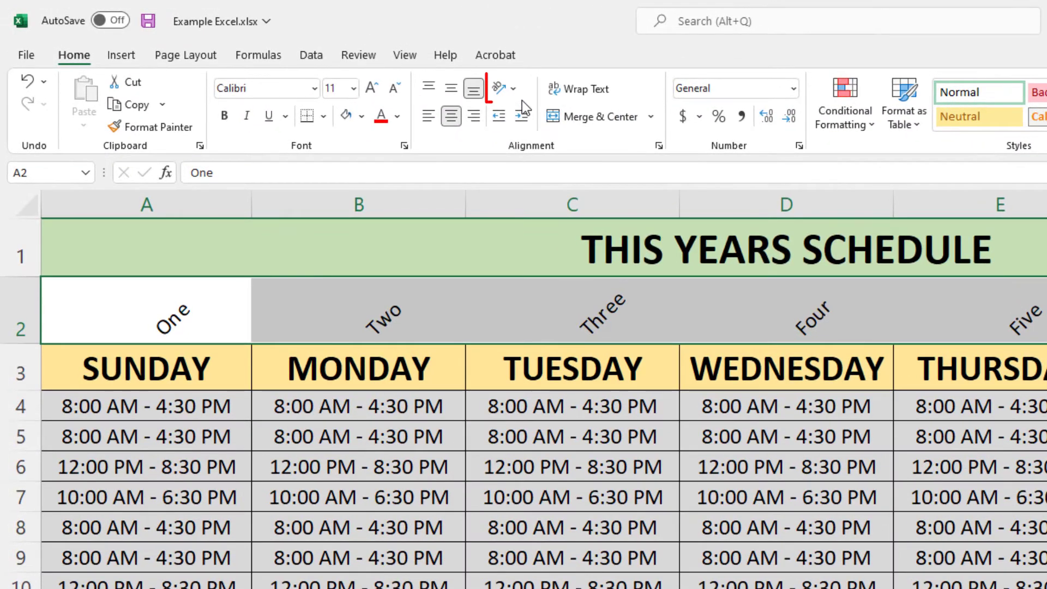
Open Format Cell Alignment from Orientation, showing the labels' 30-degree rotation
left_click(497, 89)
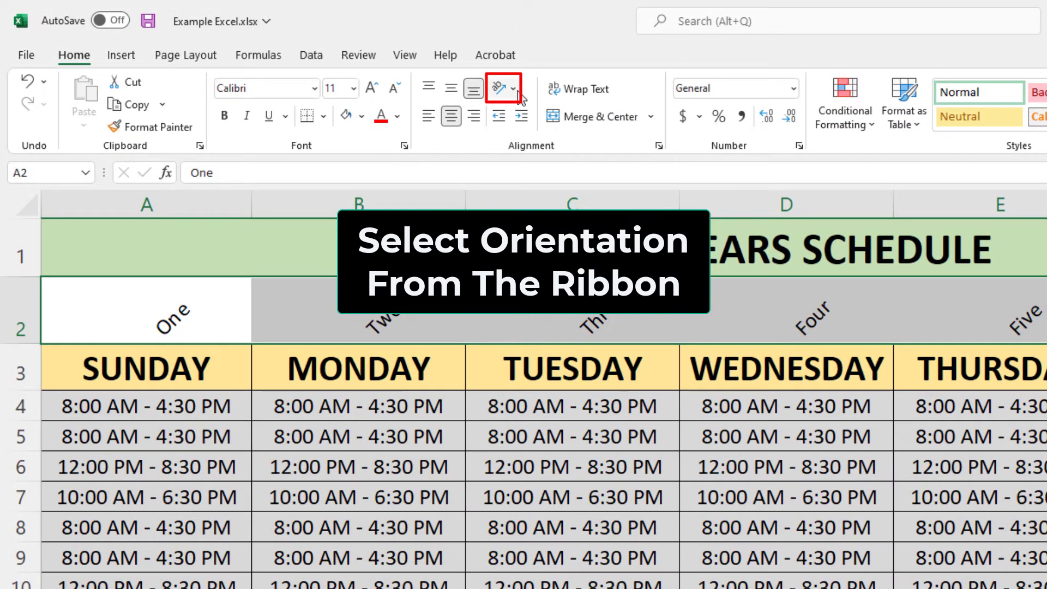
left_click(499, 88)
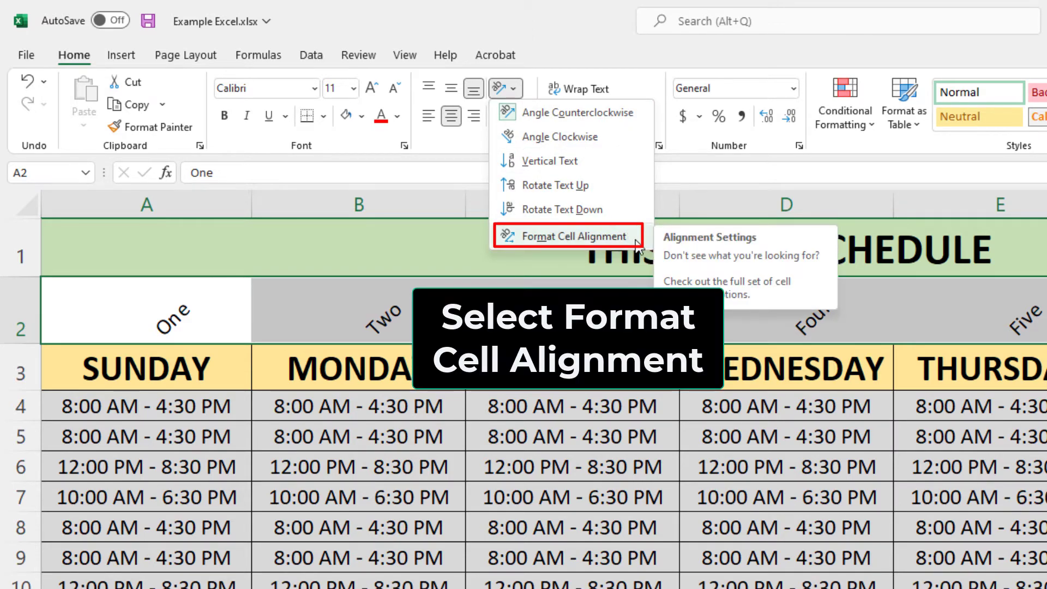
left_click(568, 236)
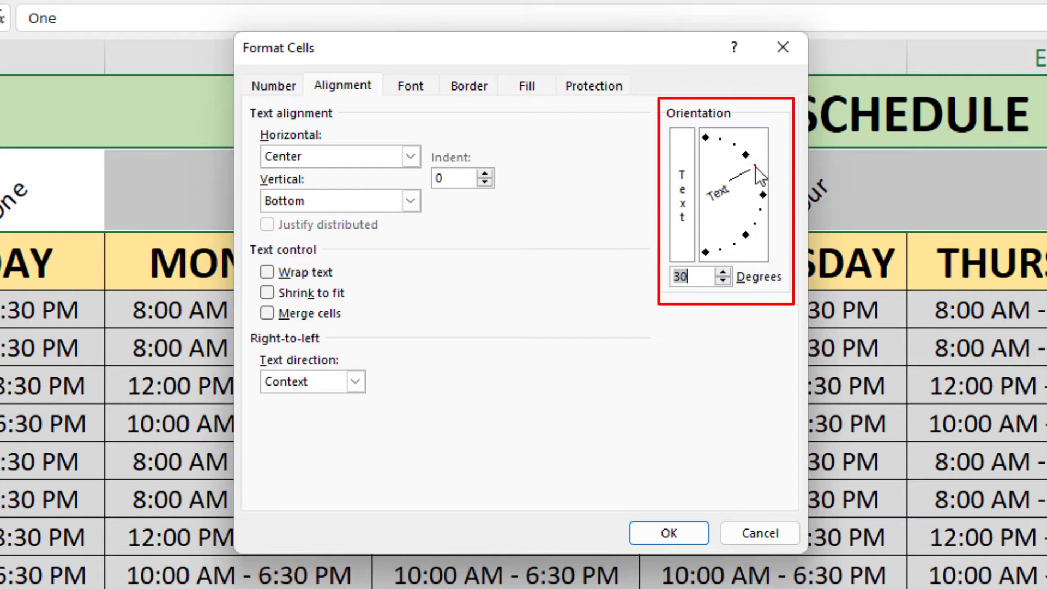
Change the labels' orientation to 22 degrees and confirm with OK
left_click_drag(753, 172, 755, 184)
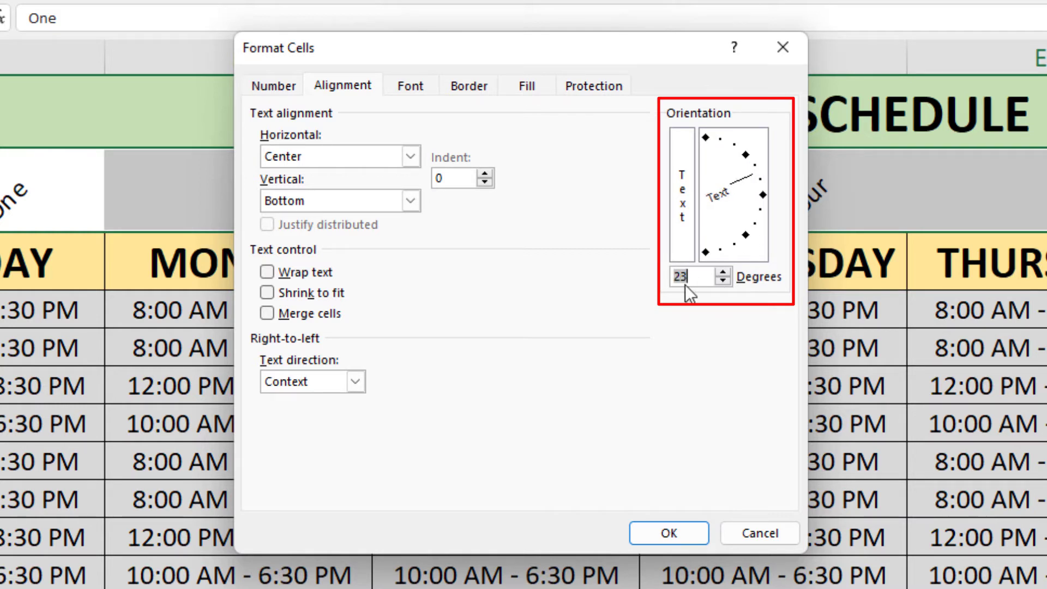
type("2")
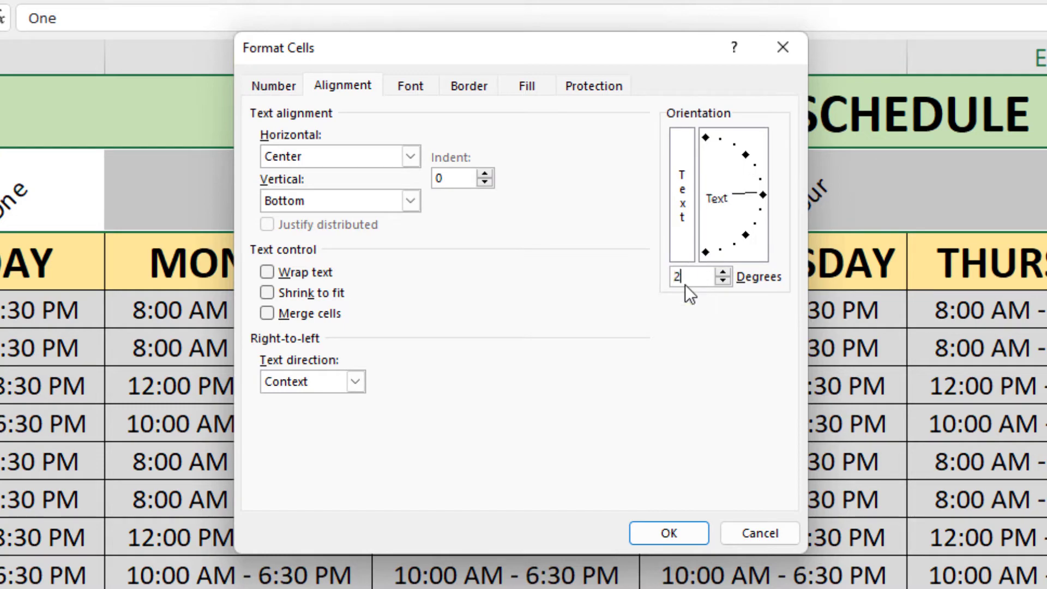
type("2")
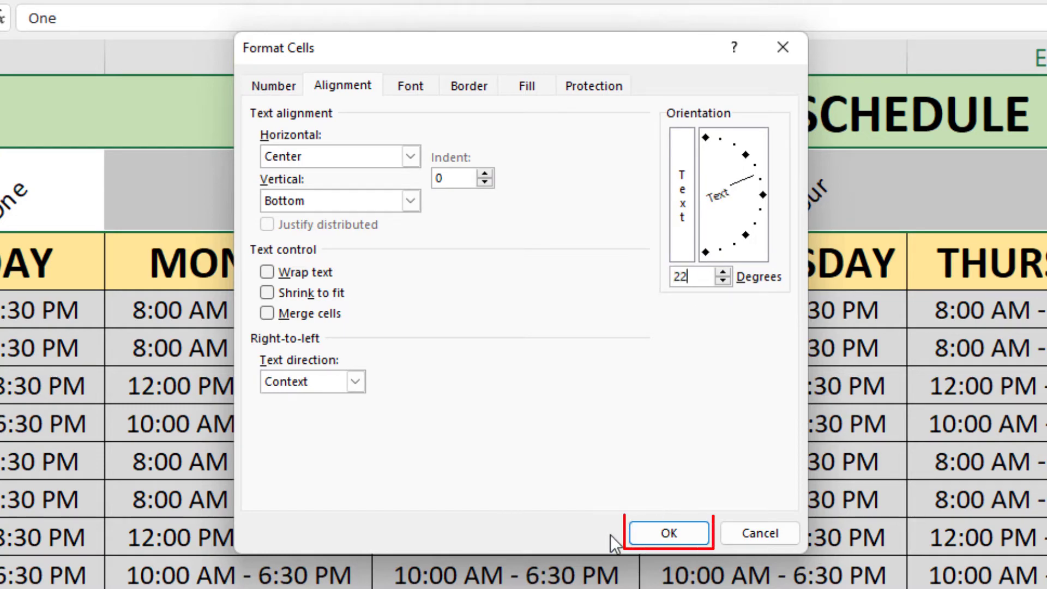
mouse_move(759, 534)
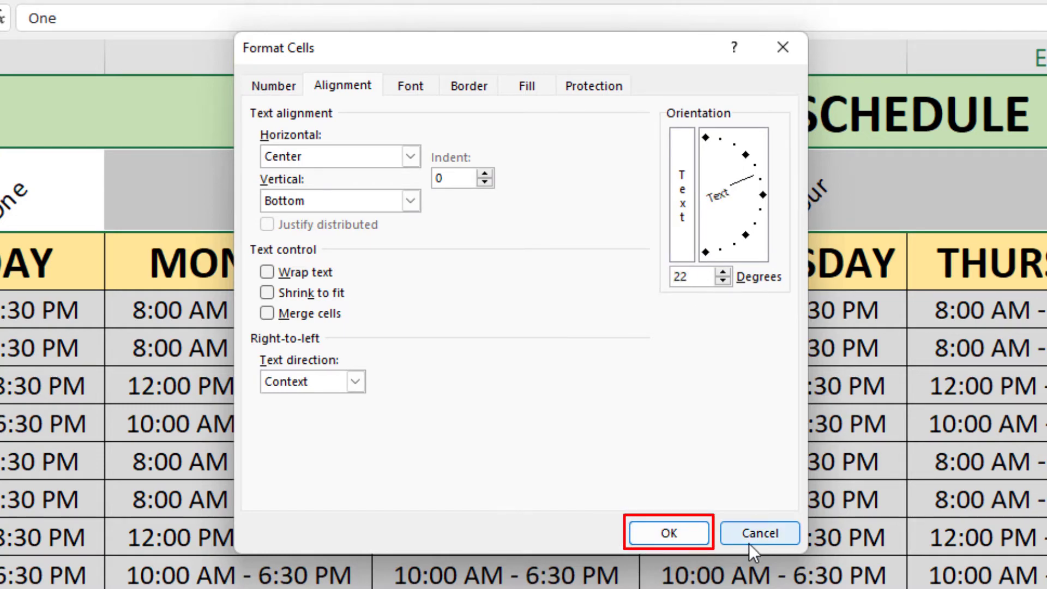
left_click(669, 533)
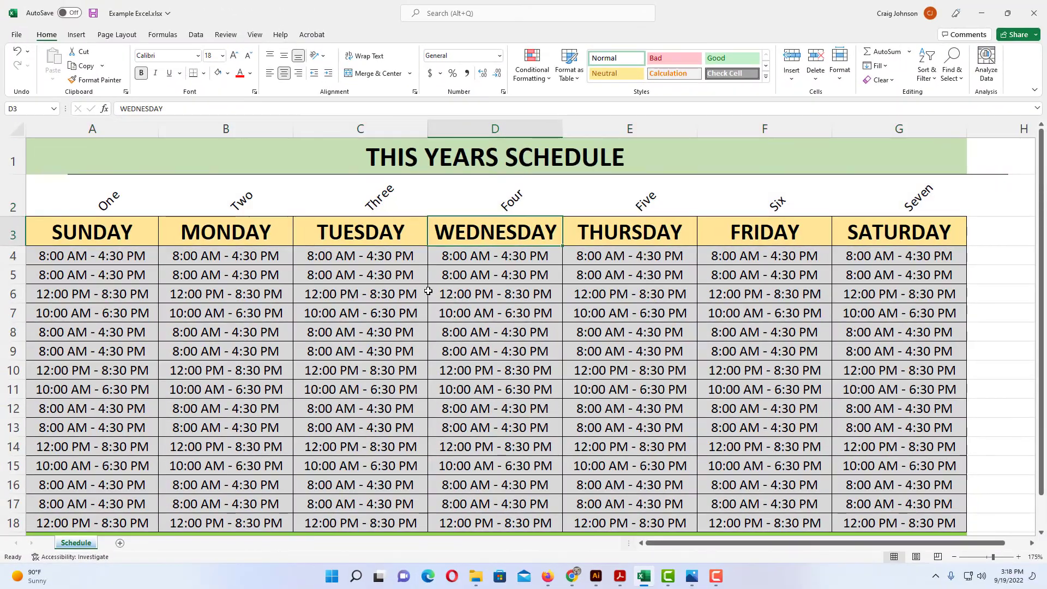